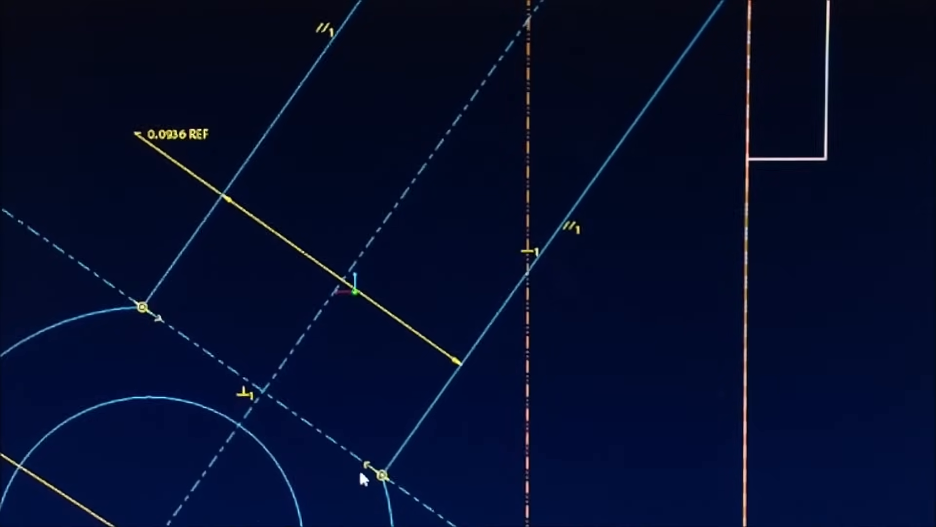
- Apply the Parallel constraint to both side lines, then drag the line end point to test free movement
left_click(379, 476)
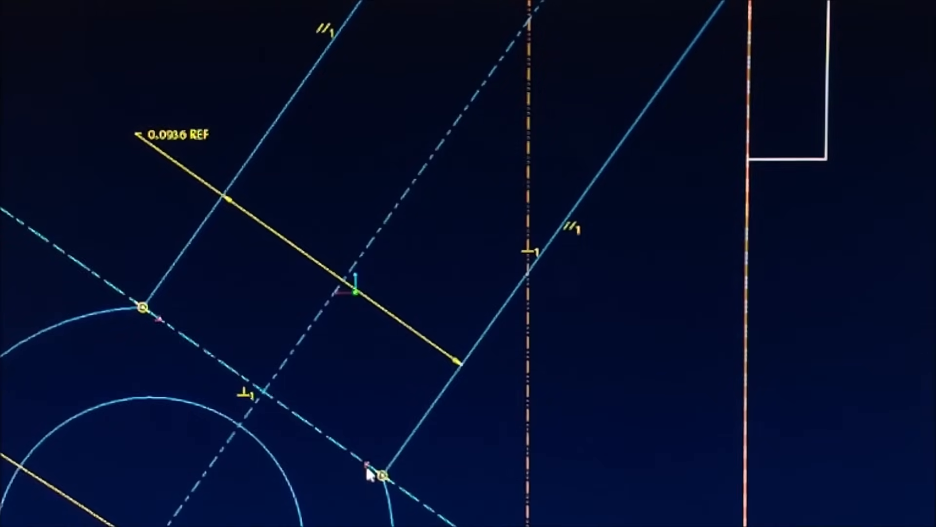
right_click(373, 473)
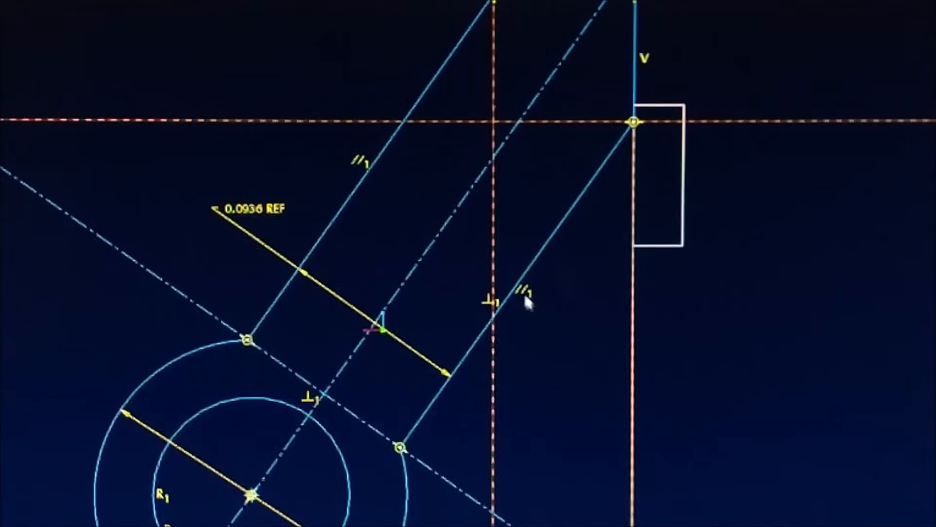
right_click(529, 304)
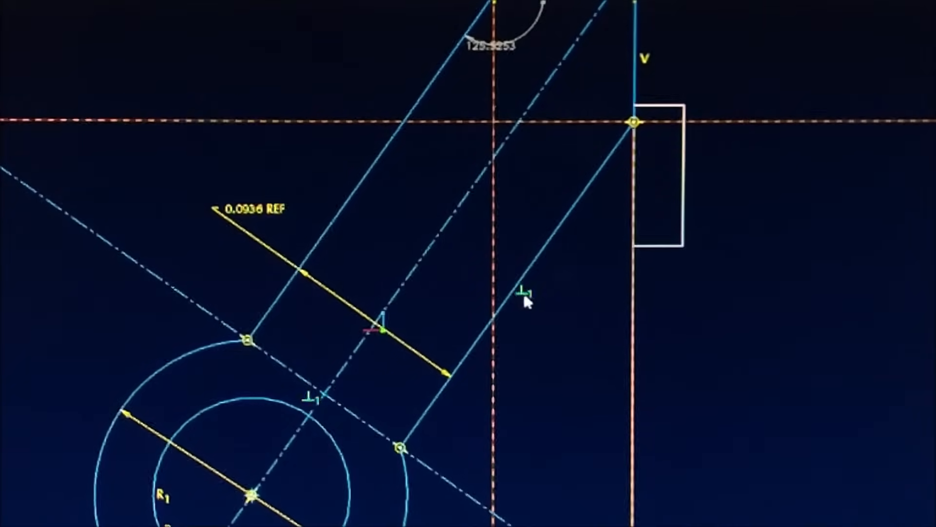
right_click(526, 301)
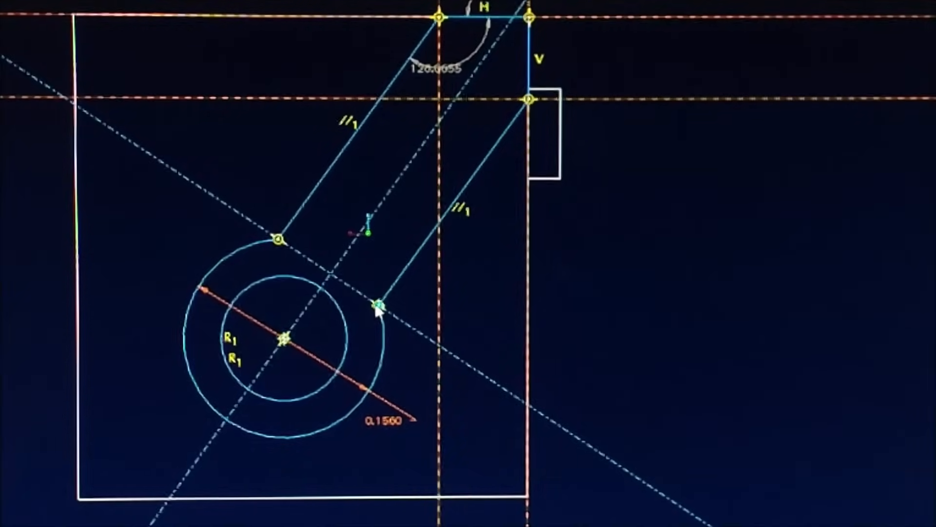
mouse_move(379, 305)
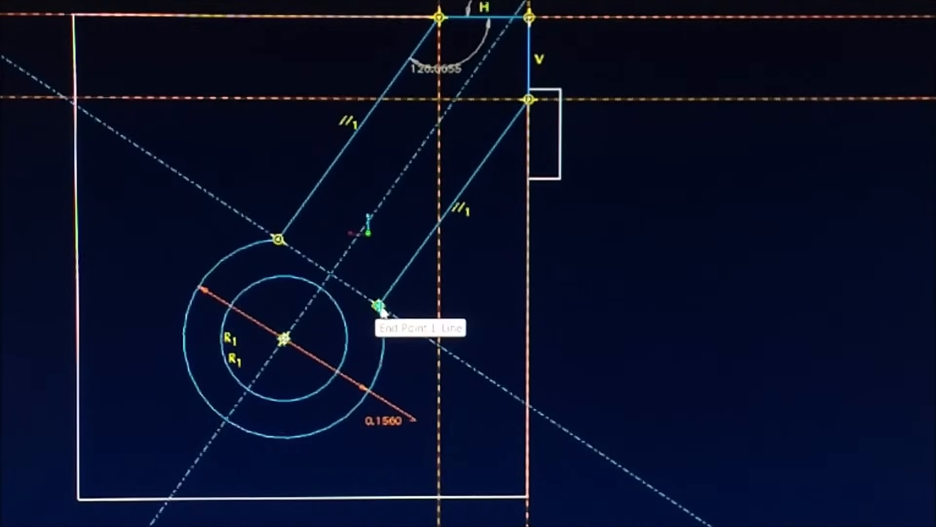